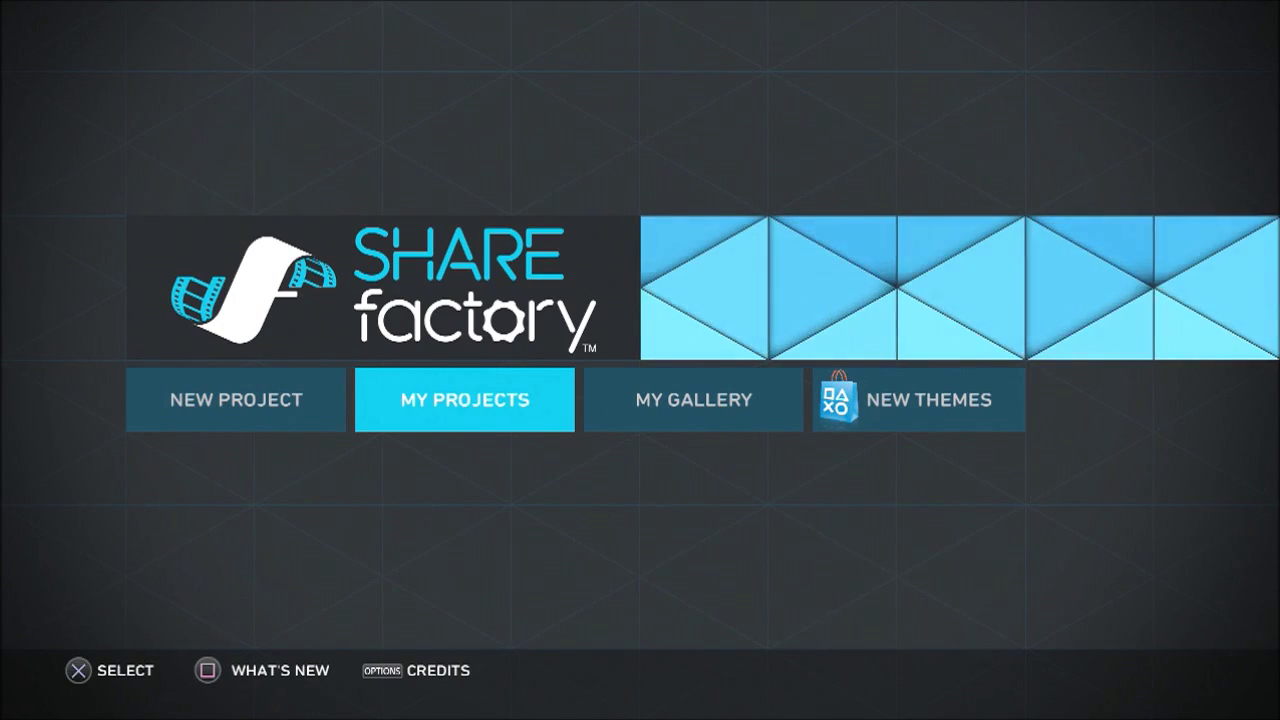
# Open the UNCHARTED 4 Multiplayer project from My Projects.
pyautogui.click(464, 400)
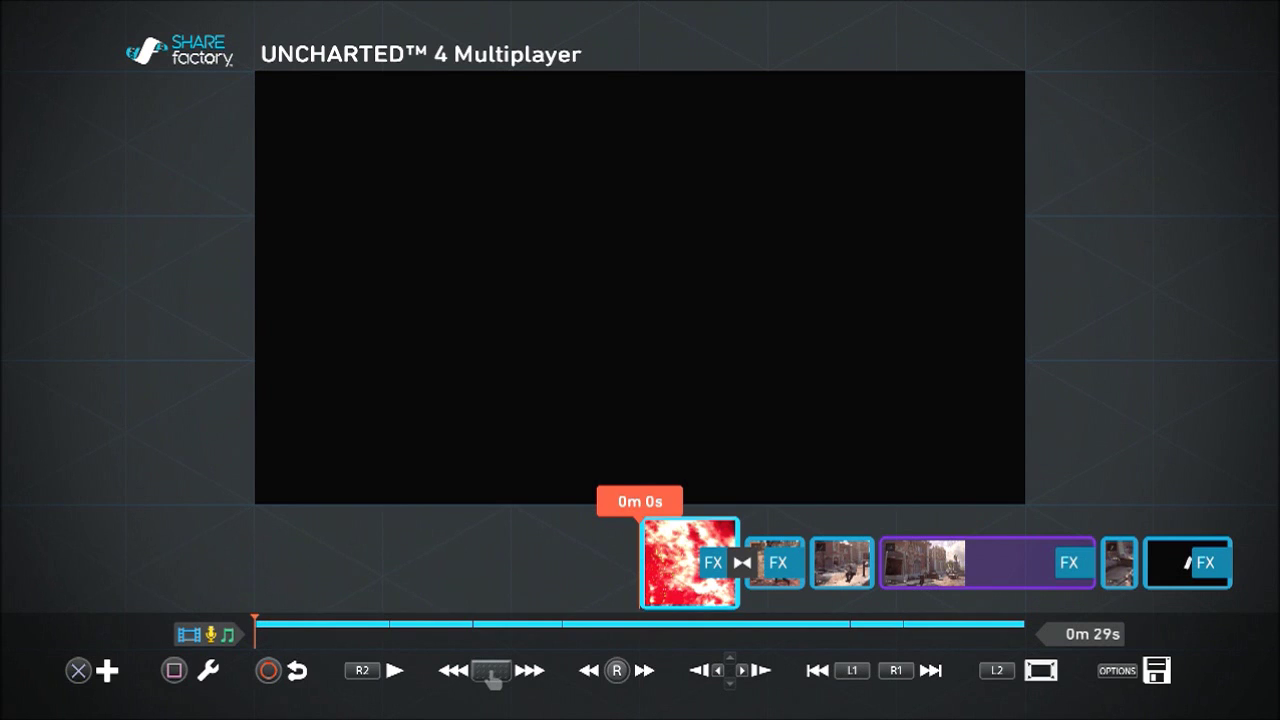
# Open the clip edit menu for the first clip on the timeline.
pyautogui.click(689, 563)
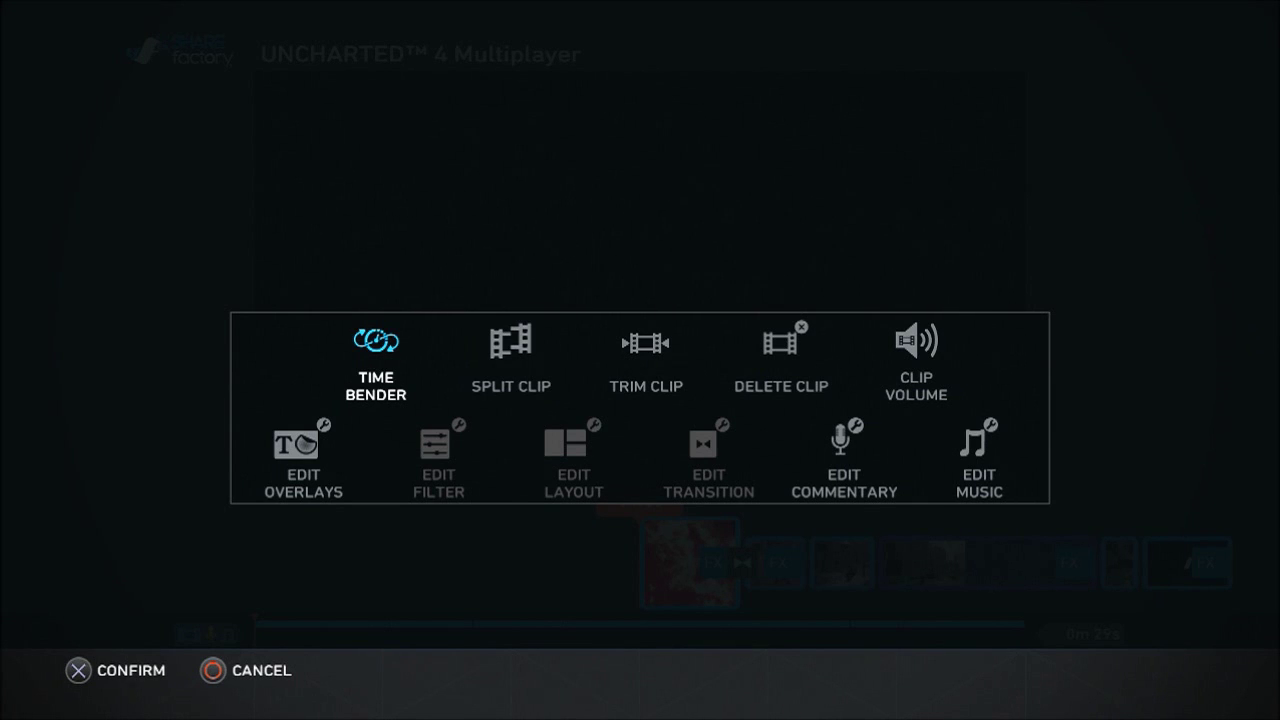
# Cancel the menu and open the edit menu for the later clip with the 1/4 Time Bender marker.
pyautogui.click(207, 670)
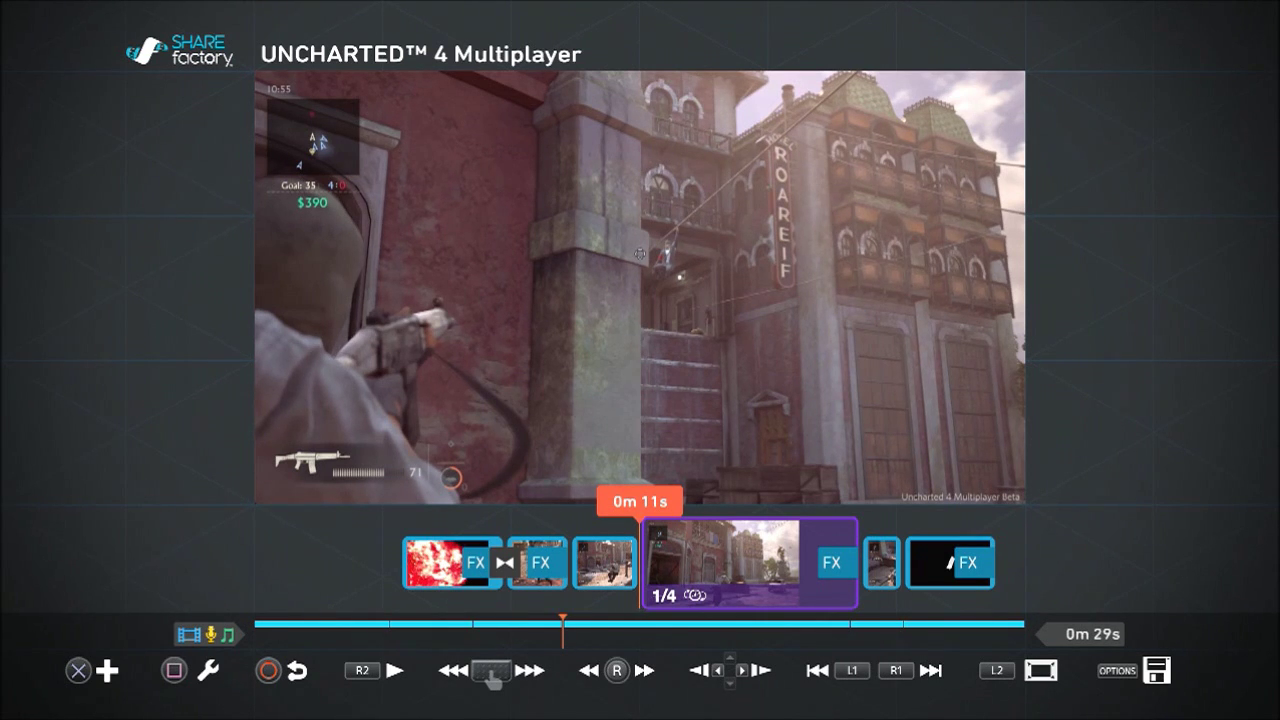
pyautogui.click(208, 670)
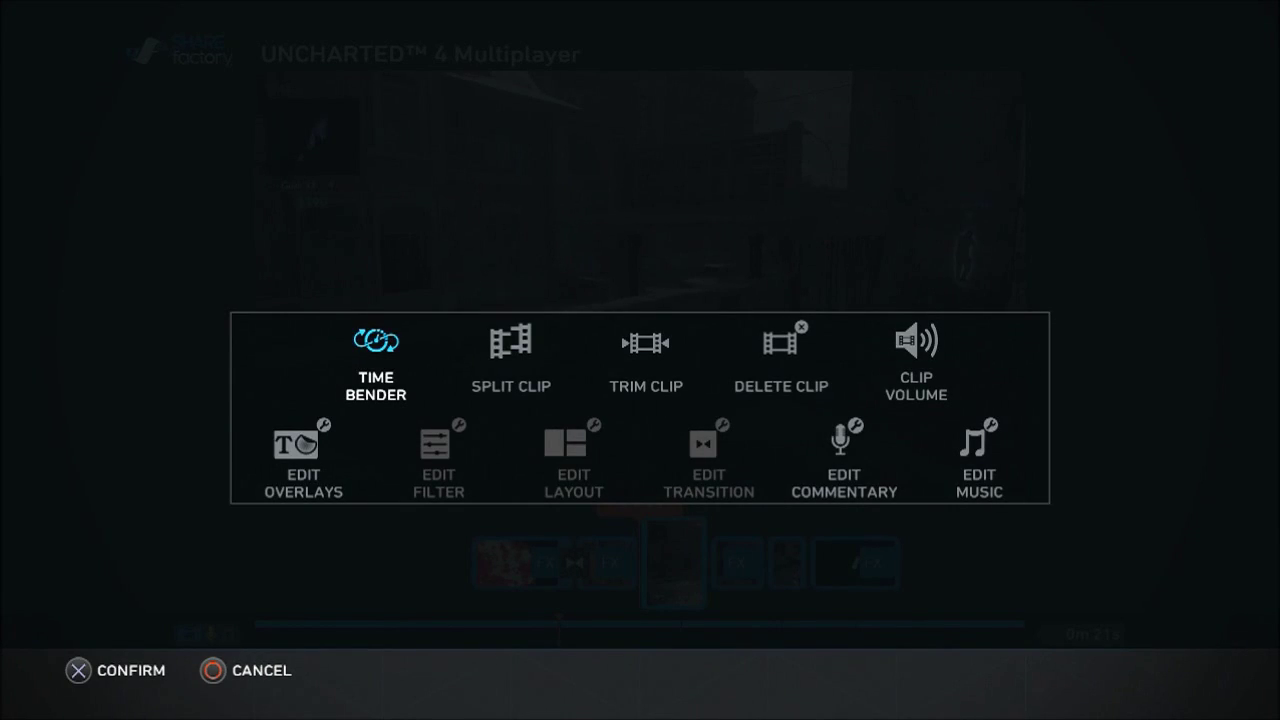
# Choose Time Bender to show the clip's play speed panel.
pyautogui.click(375, 355)
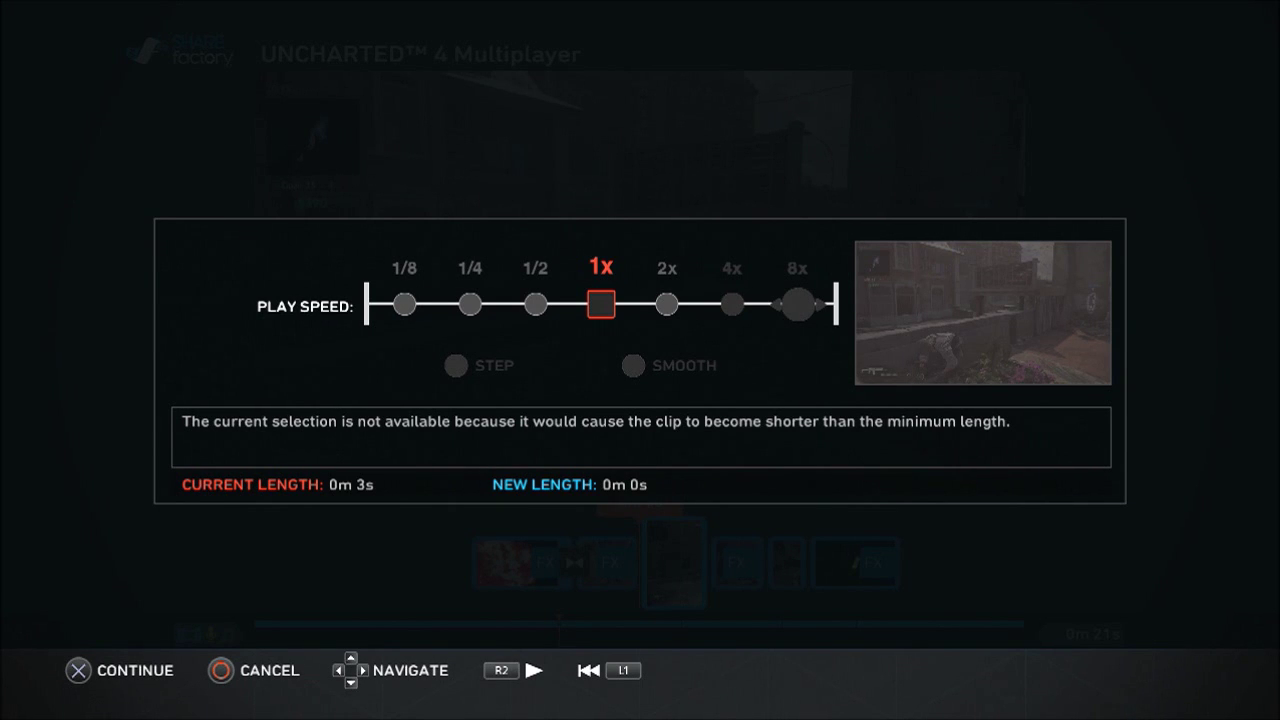
# Set Play Speed to 1/8 with Step, stretching the clip from 3 to 27 seconds.
pyautogui.click(599, 303)
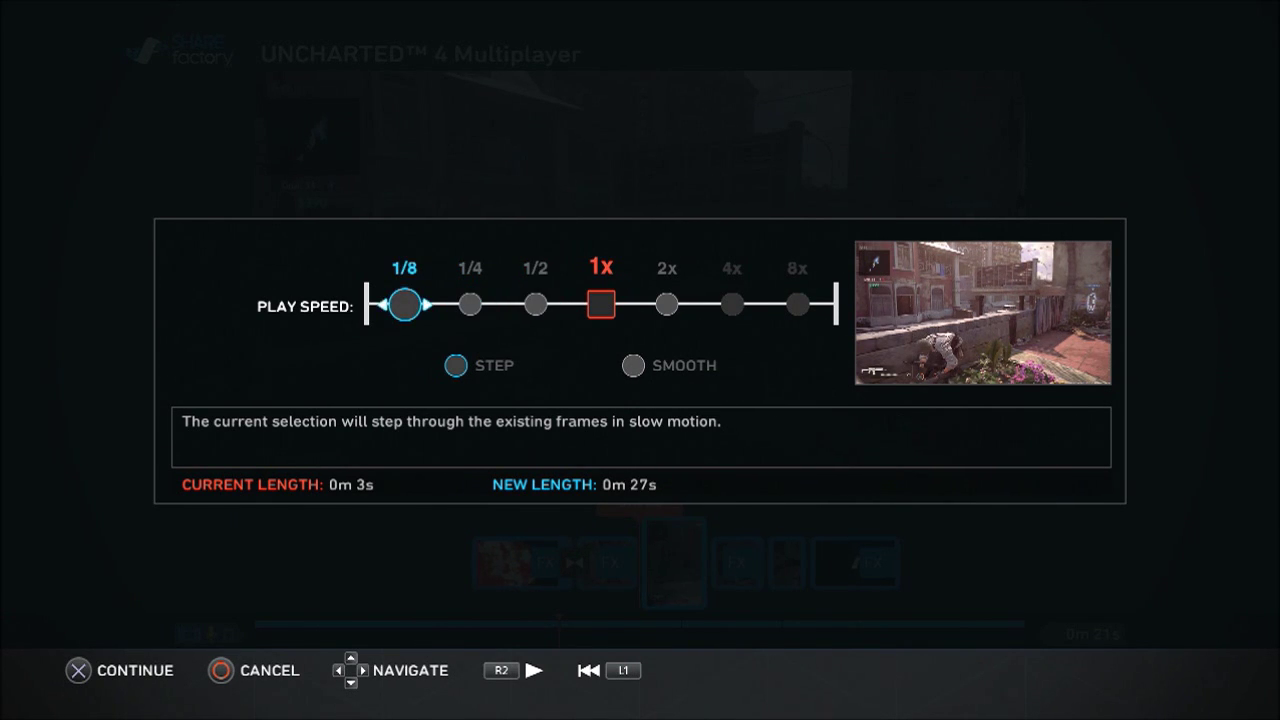
# Apply the 1/8 Time Bender change, bringing the project to 44 seconds, and play the timeline.
pyautogui.click(118, 670)
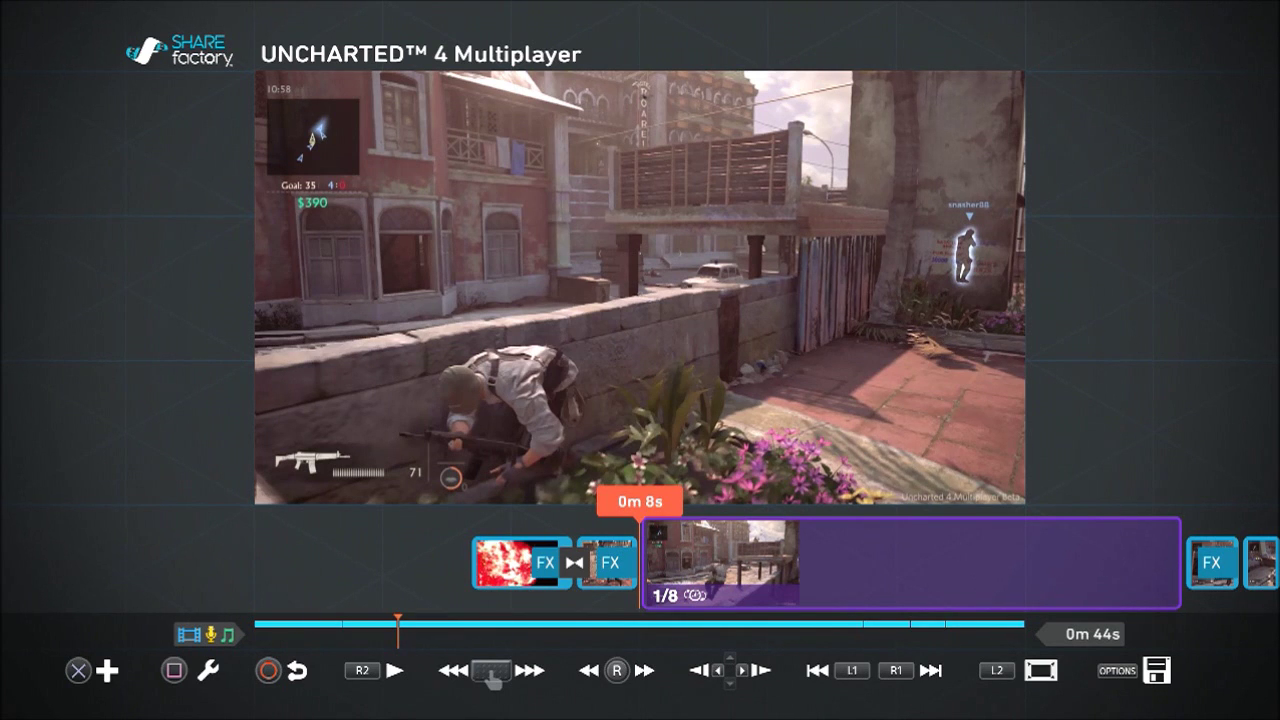
pyautogui.click(393, 670)
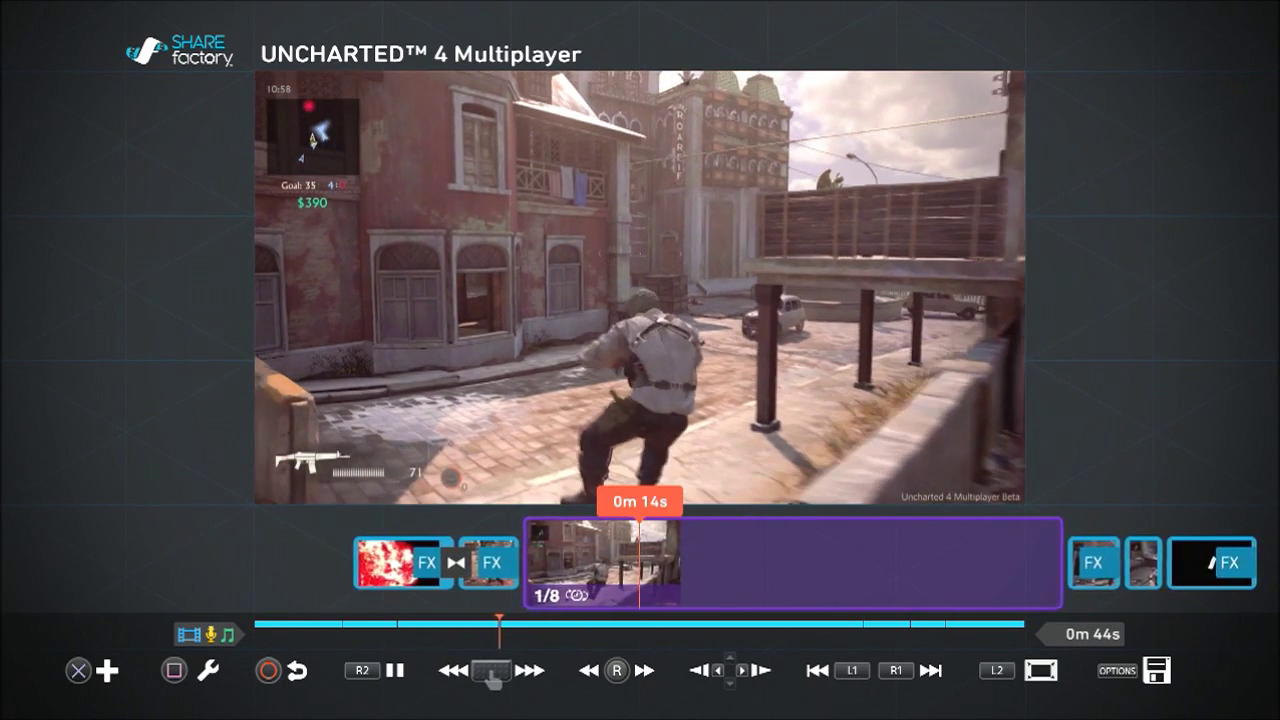
pyautogui.click(393, 670)
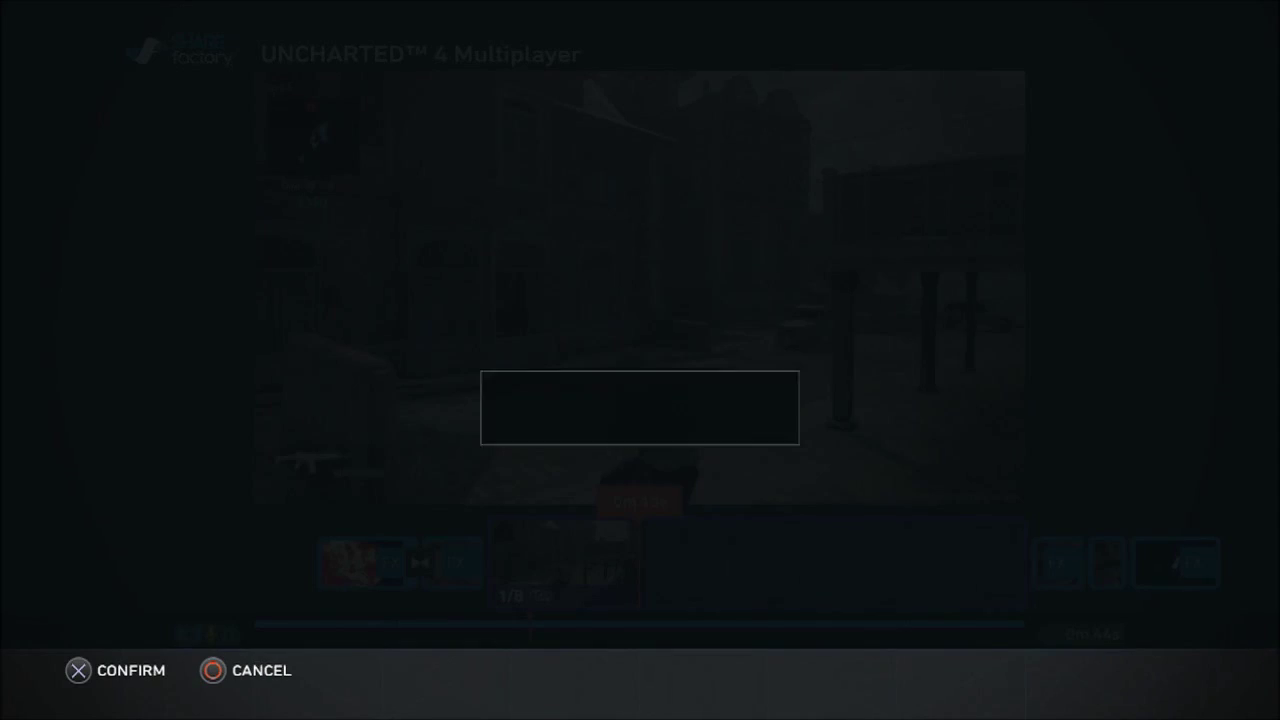
# Undo the 1/8 slowdown to return the project to 21 seconds, then open the 0m 11s clip's options.
pyautogui.click(640, 407)
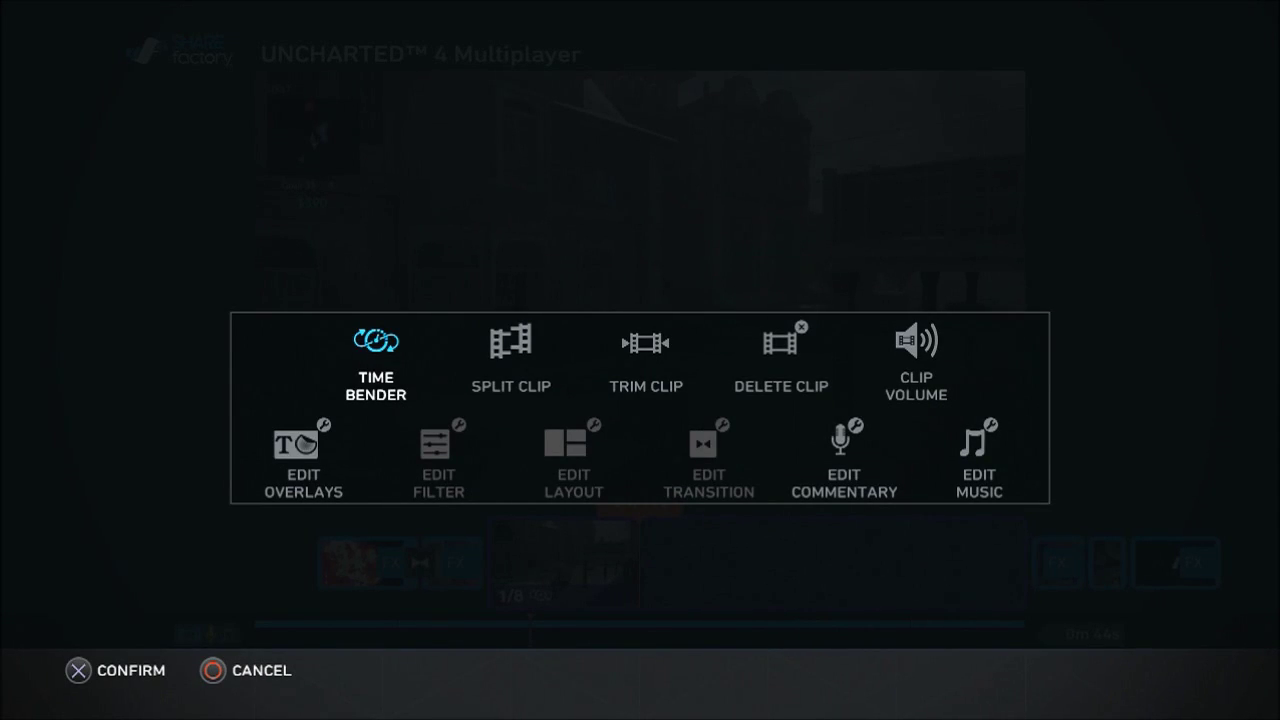
pyautogui.click(376, 340)
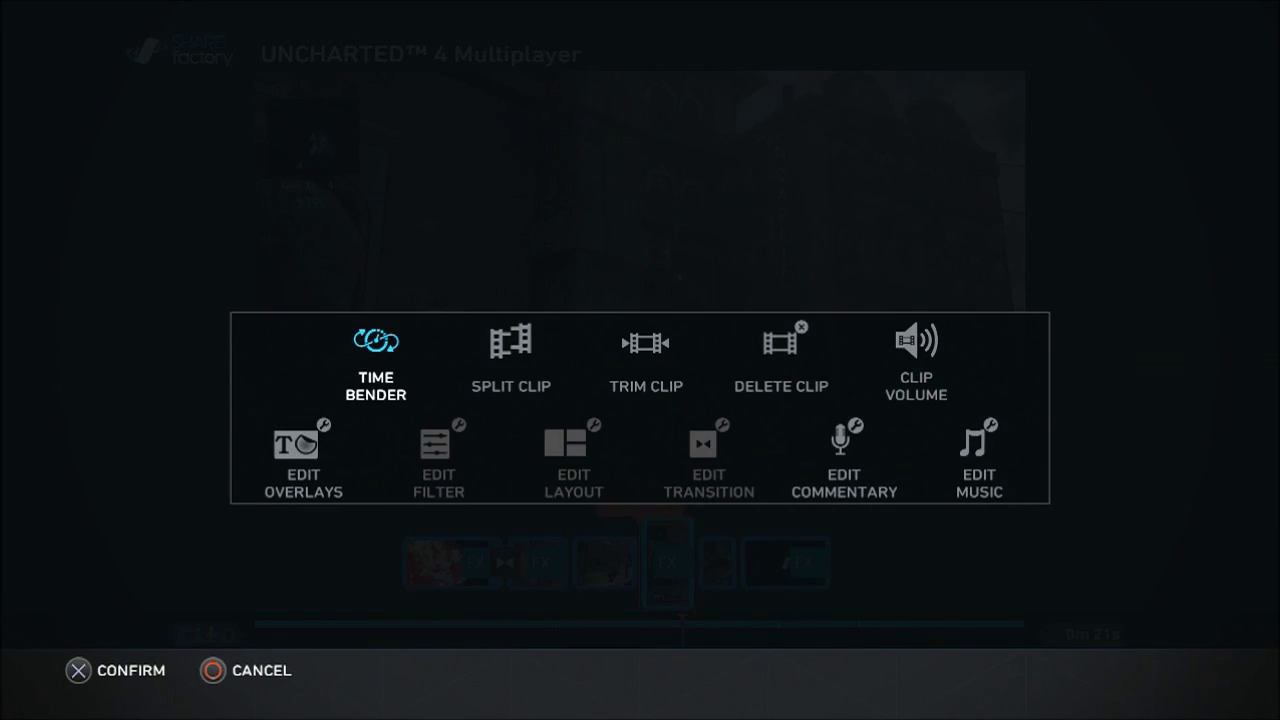
pyautogui.click(375, 340)
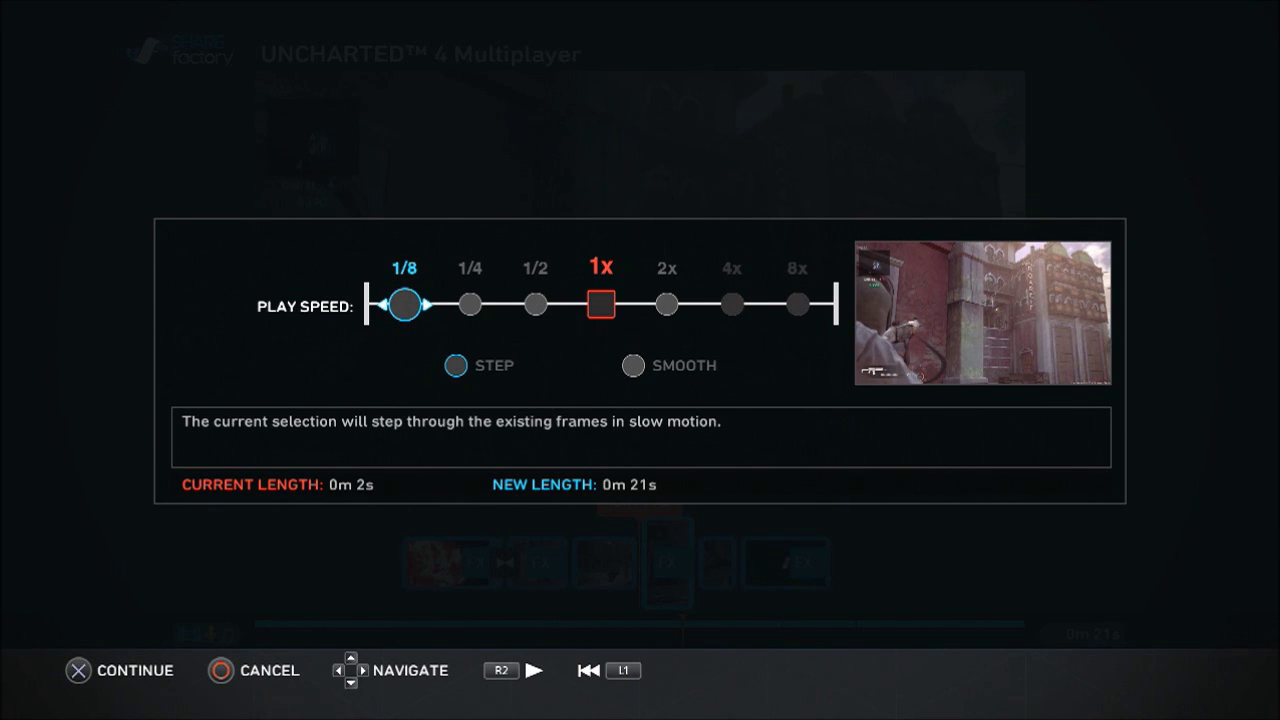
pyautogui.click(118, 670)
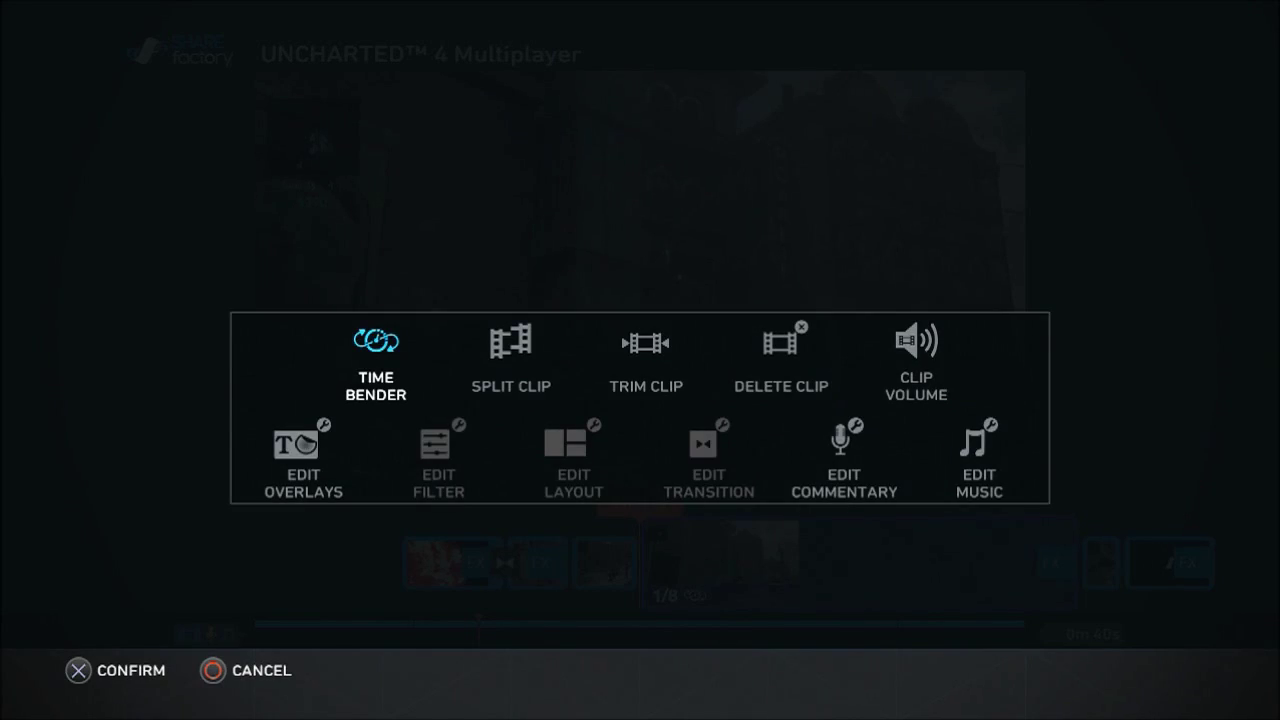
pyautogui.click(375, 341)
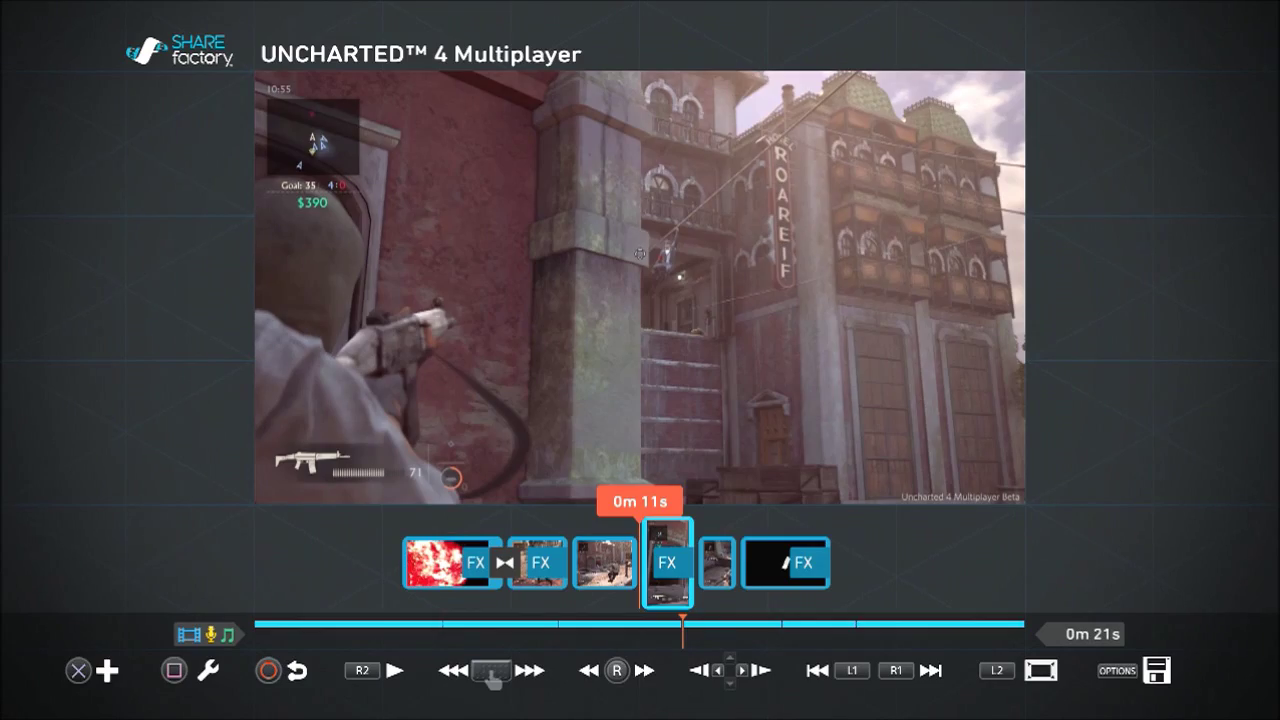
pyautogui.click(394, 670)
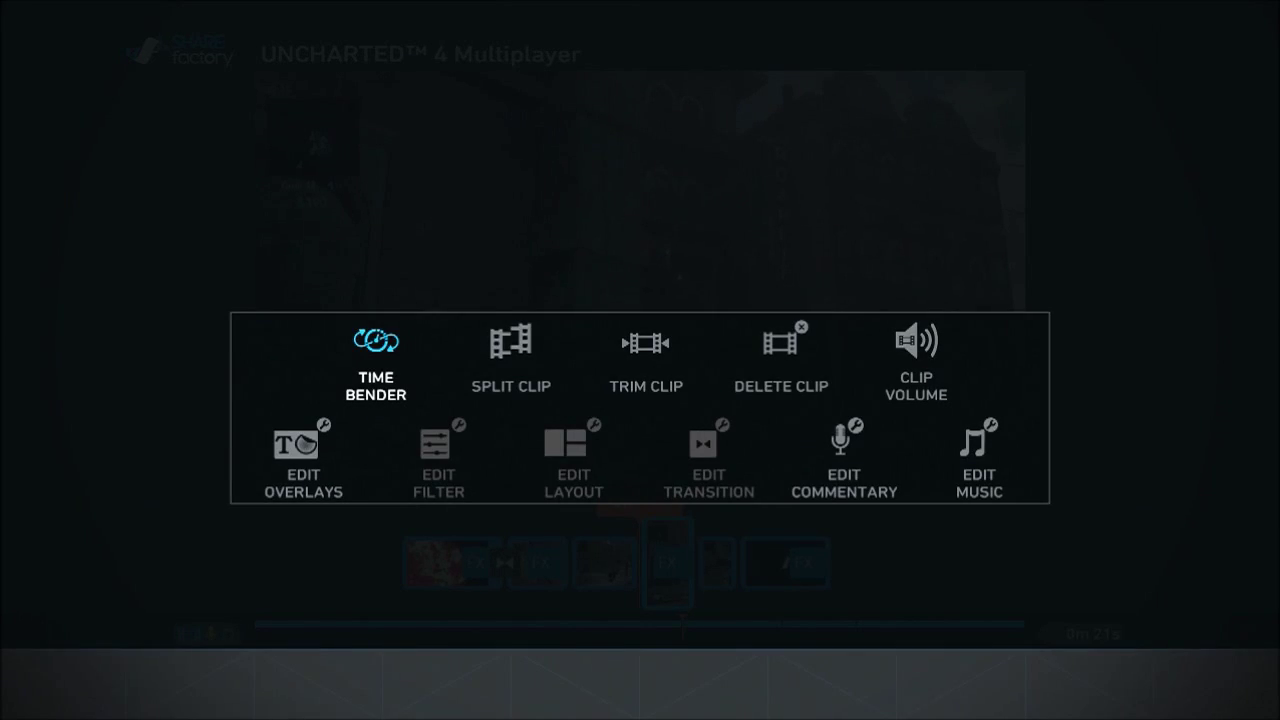
# Slow the 0m 11s clip to 1/8 step speed, making the project 40 seconds, and preview it.
pyautogui.click(375, 340)
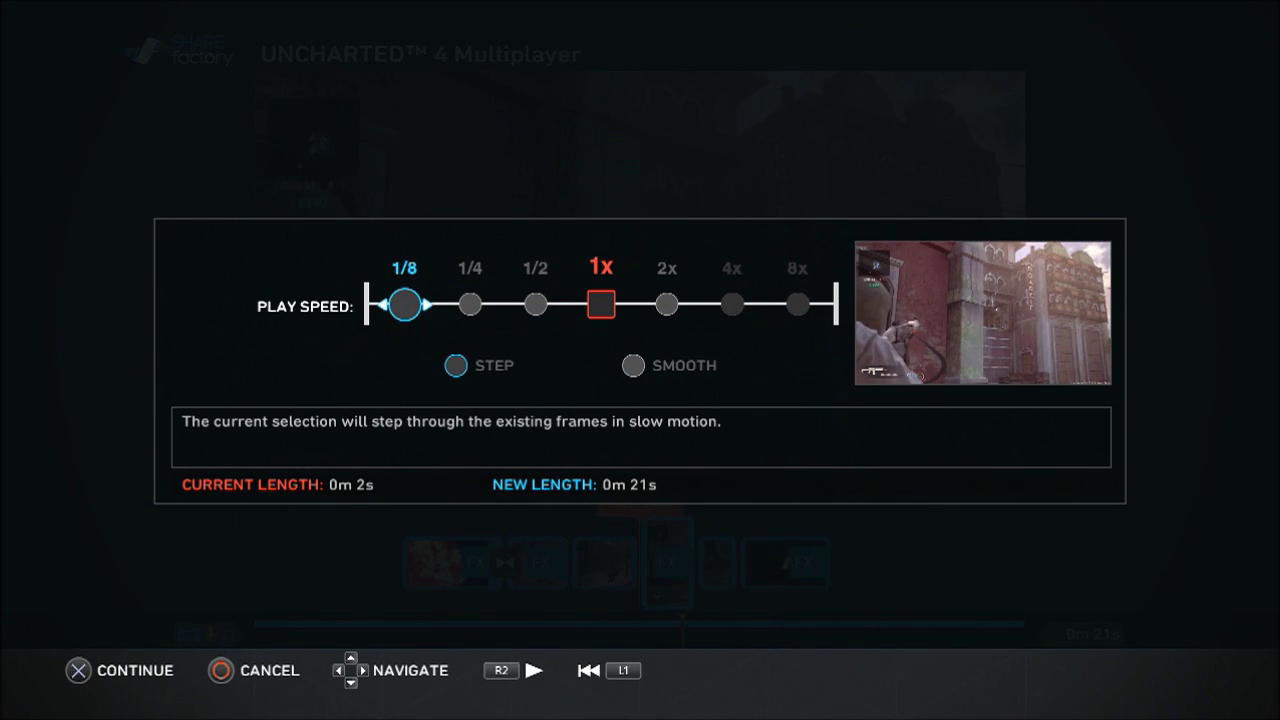
pyautogui.click(77, 670)
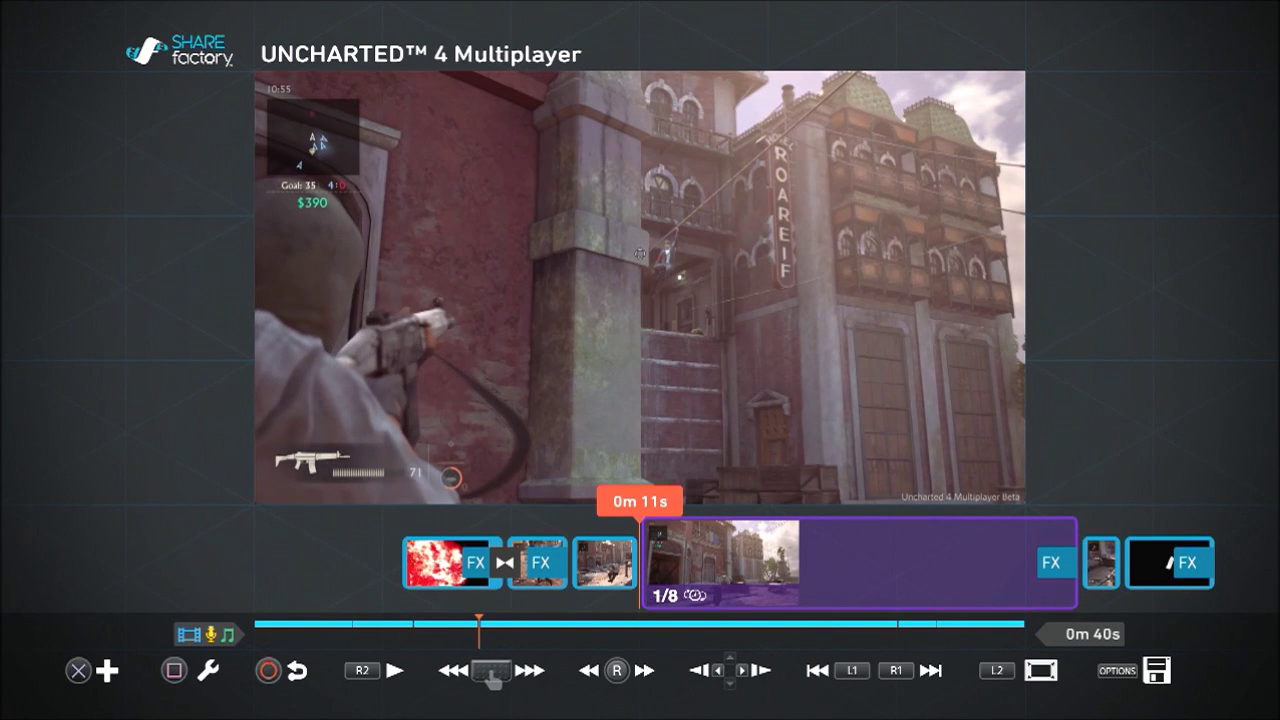
pyautogui.click(393, 670)
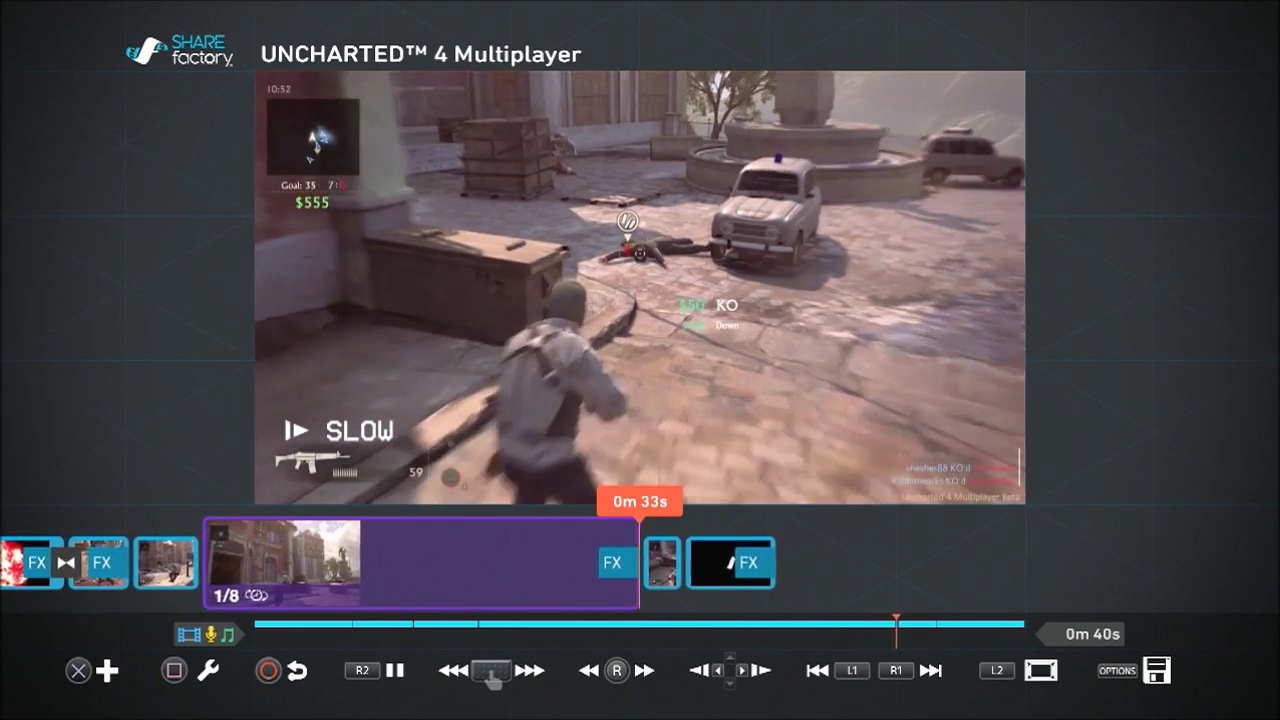
pyautogui.click(394, 670)
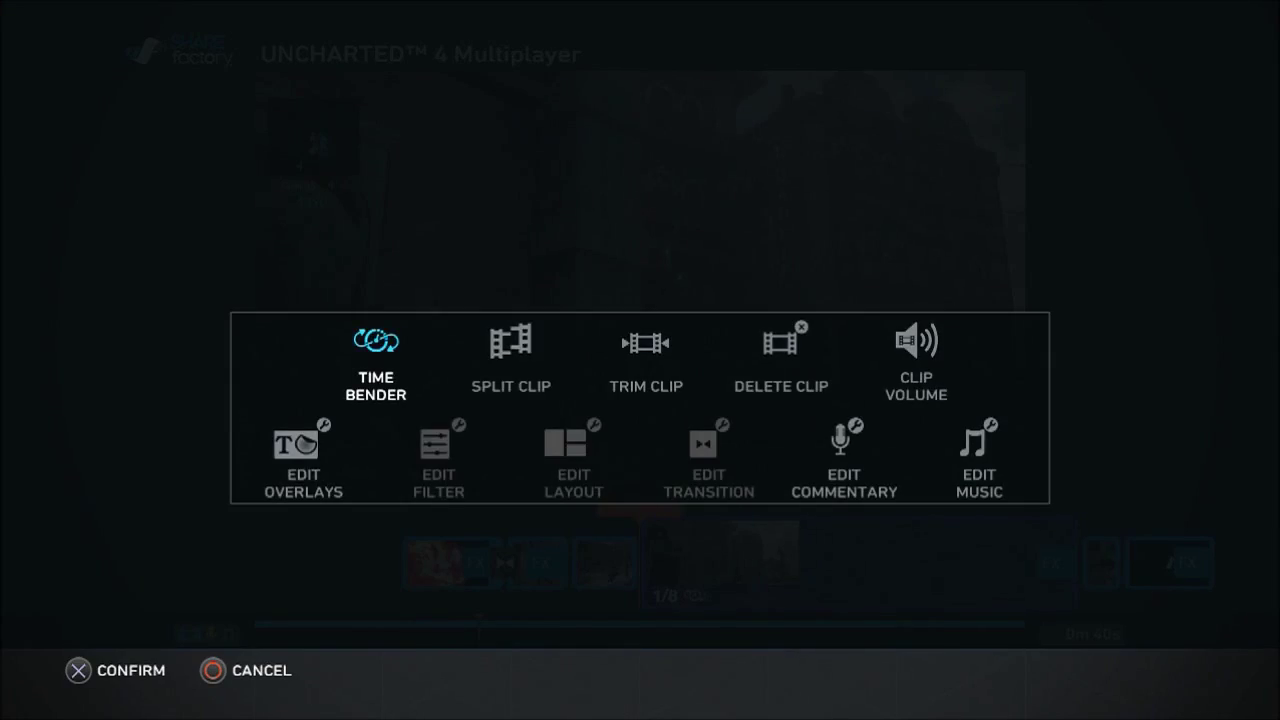
# Change the clip's Time Bender speed from 1/8 to 1/4 and jump to the start.
pyautogui.click(376, 360)
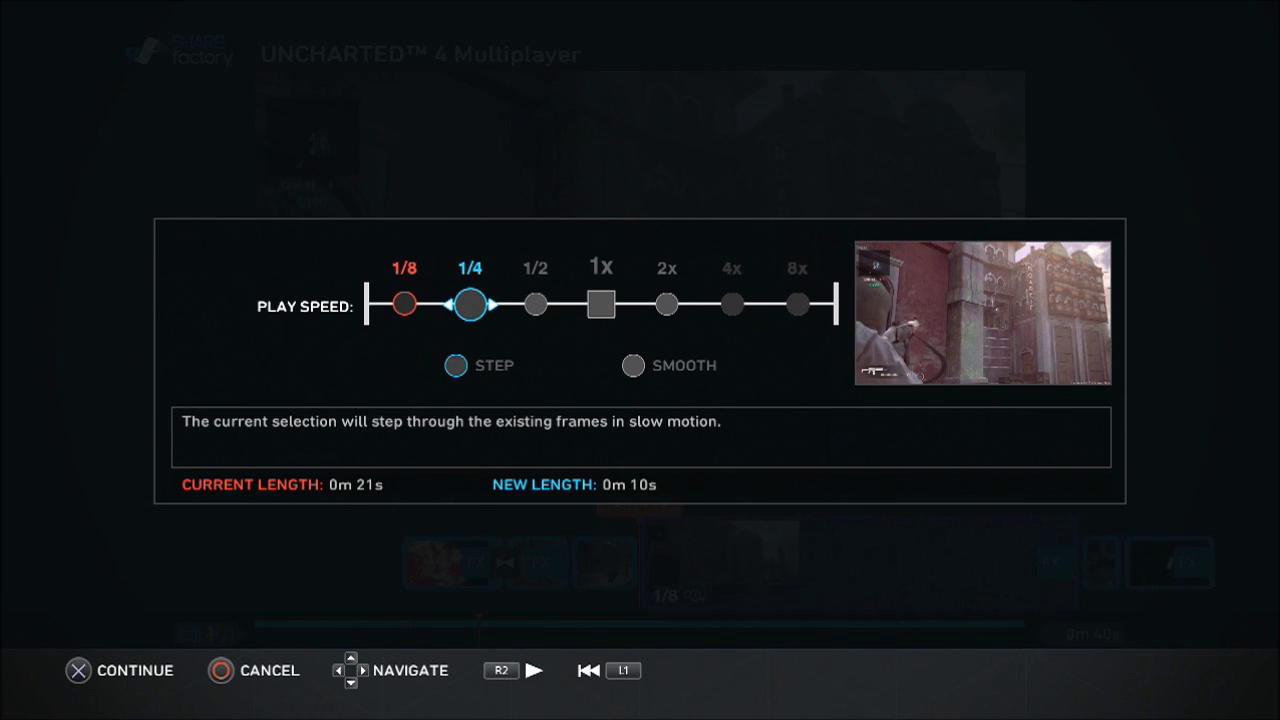
pyautogui.click(119, 670)
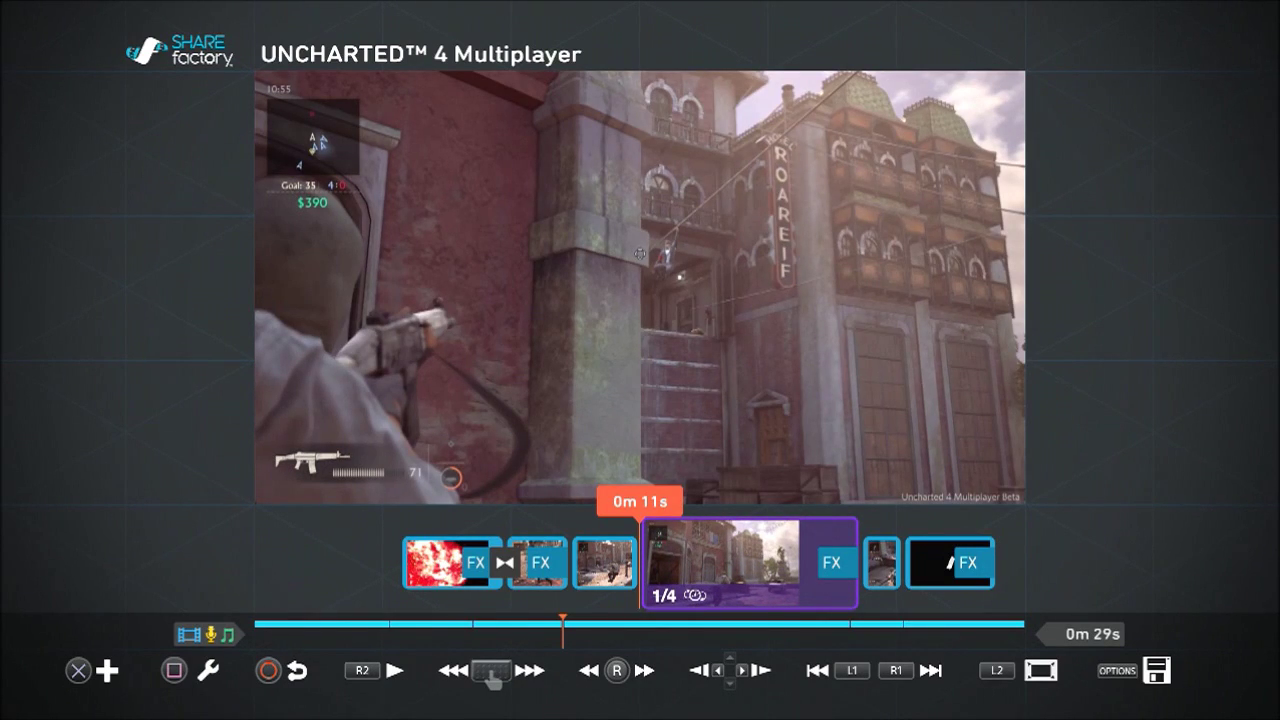
pyautogui.click(394, 670)
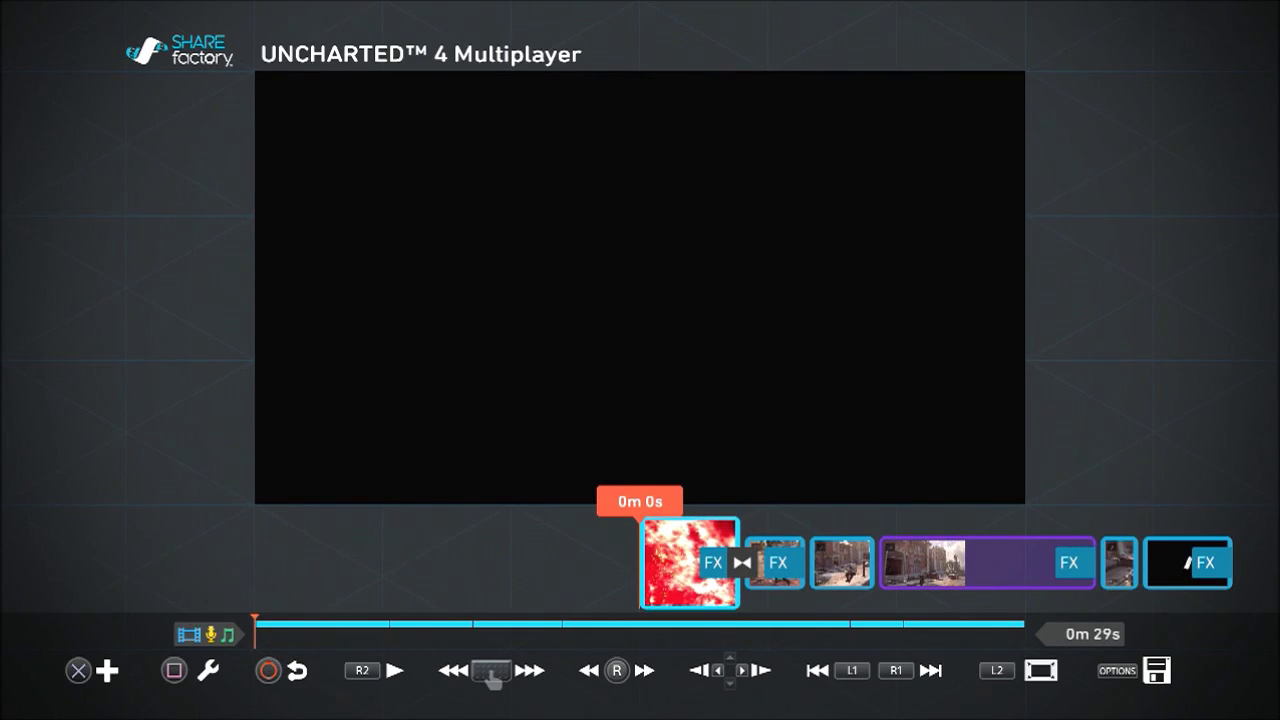
# Play the 29-second project through the 1/4-speed clip, rewind, and play again.
pyautogui.click(393, 670)
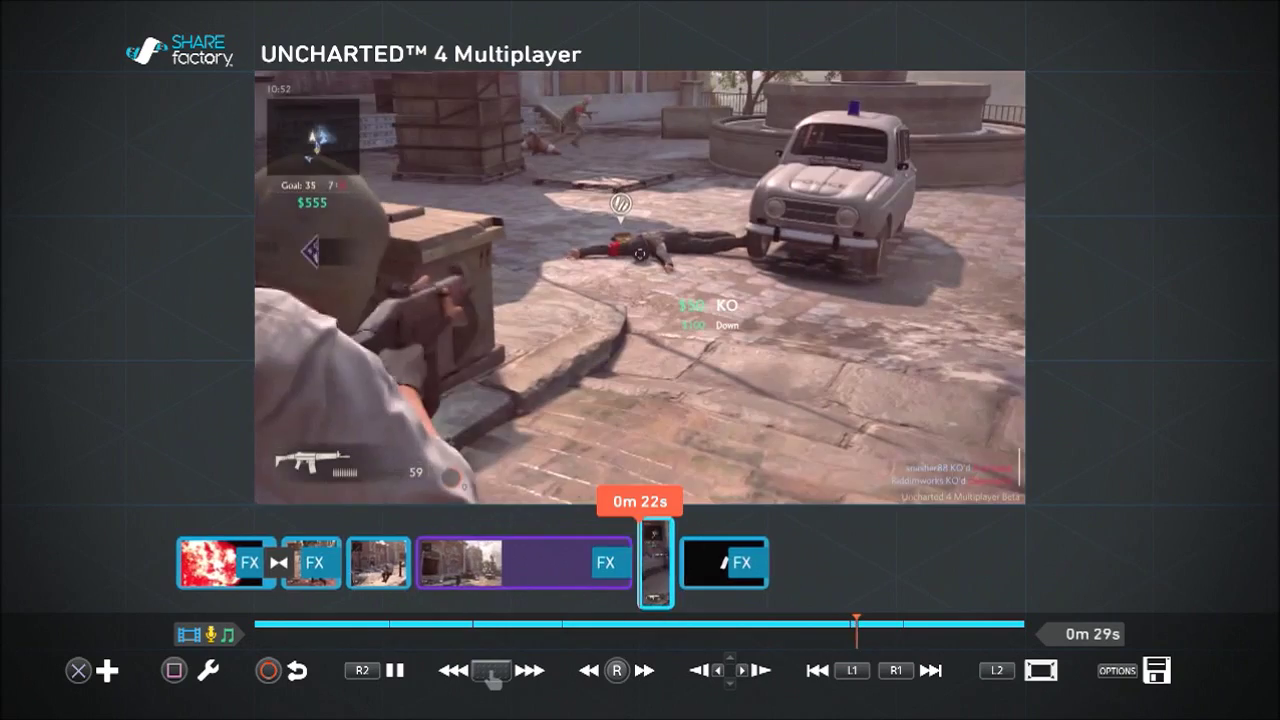
pyautogui.click(528, 670)
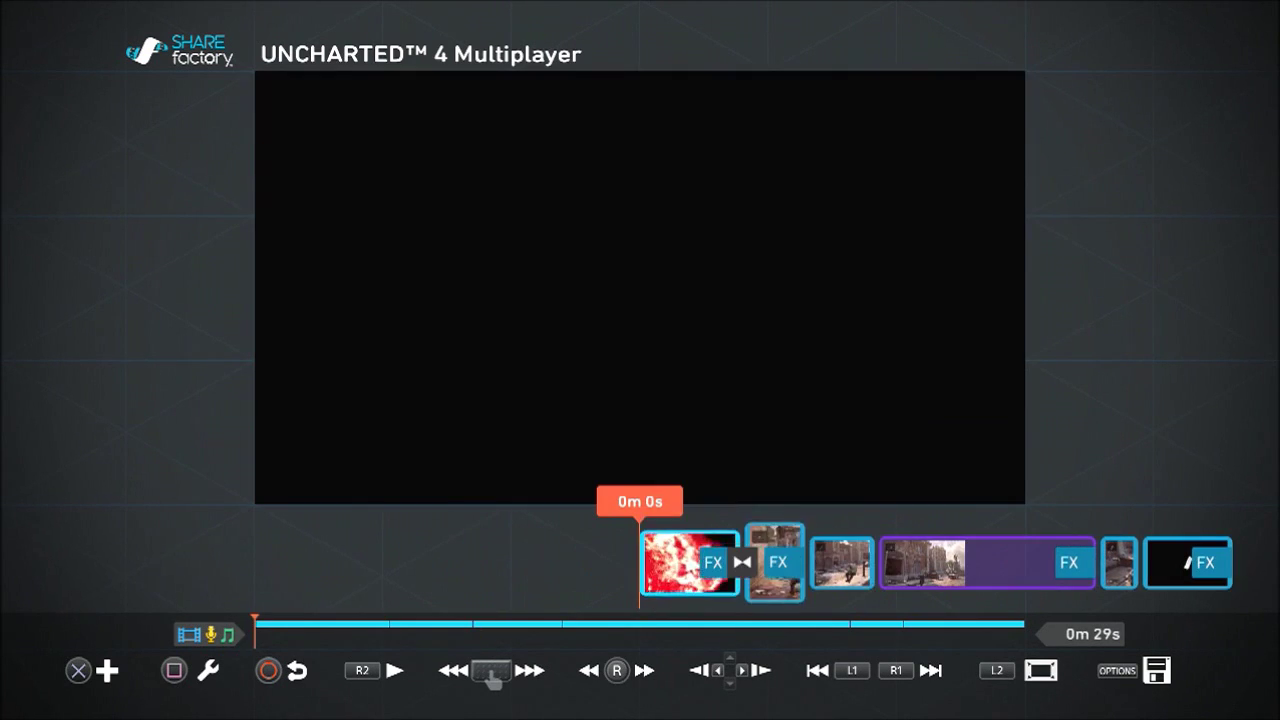
pyautogui.click(393, 670)
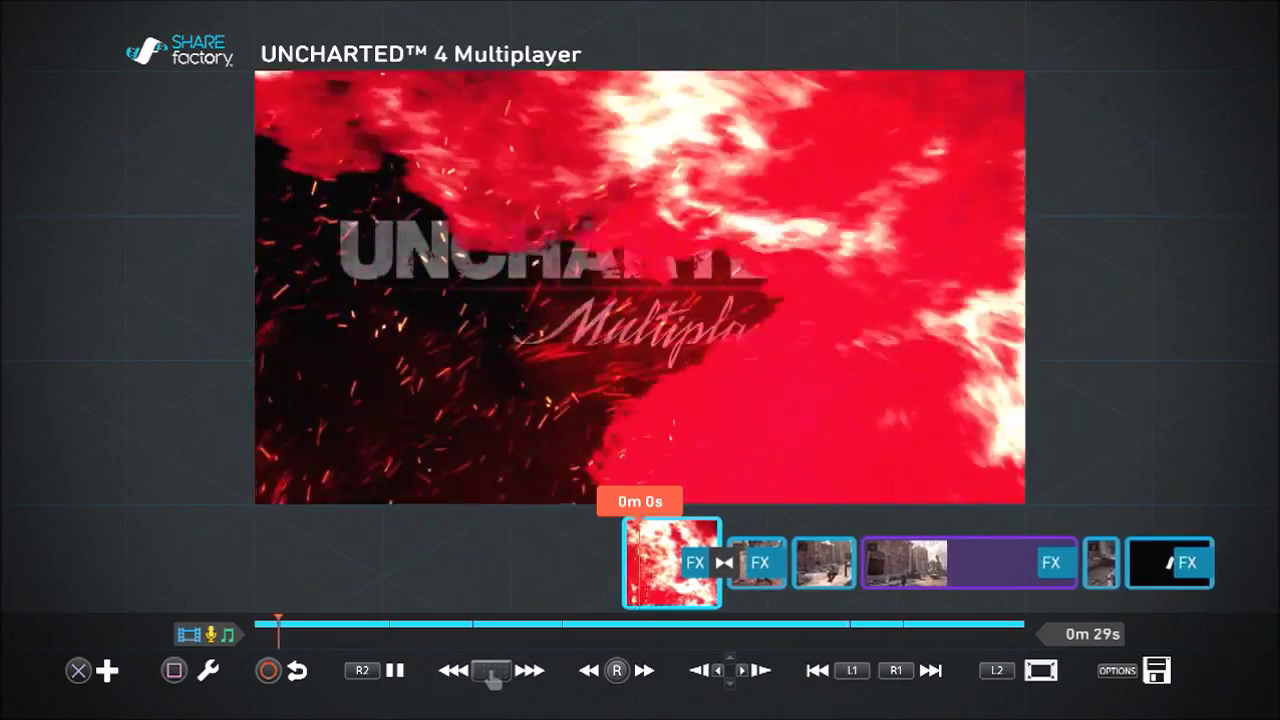